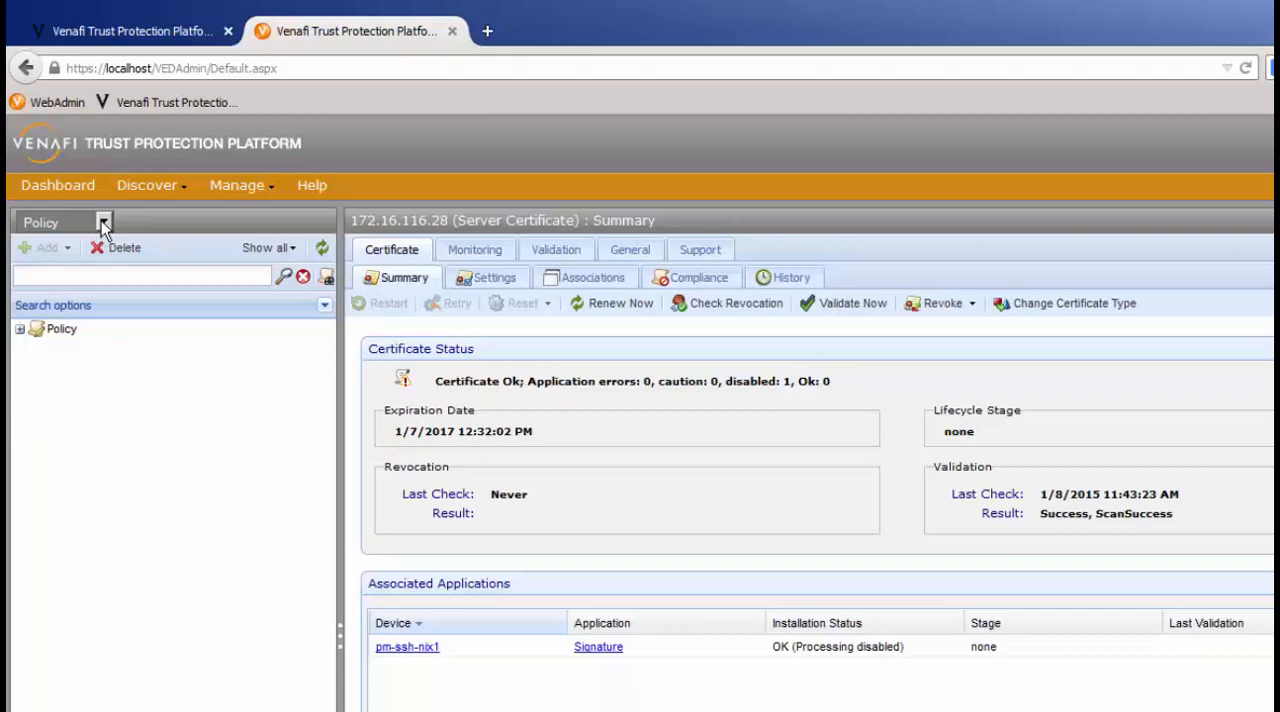
pyautogui.moveTo(178, 592)
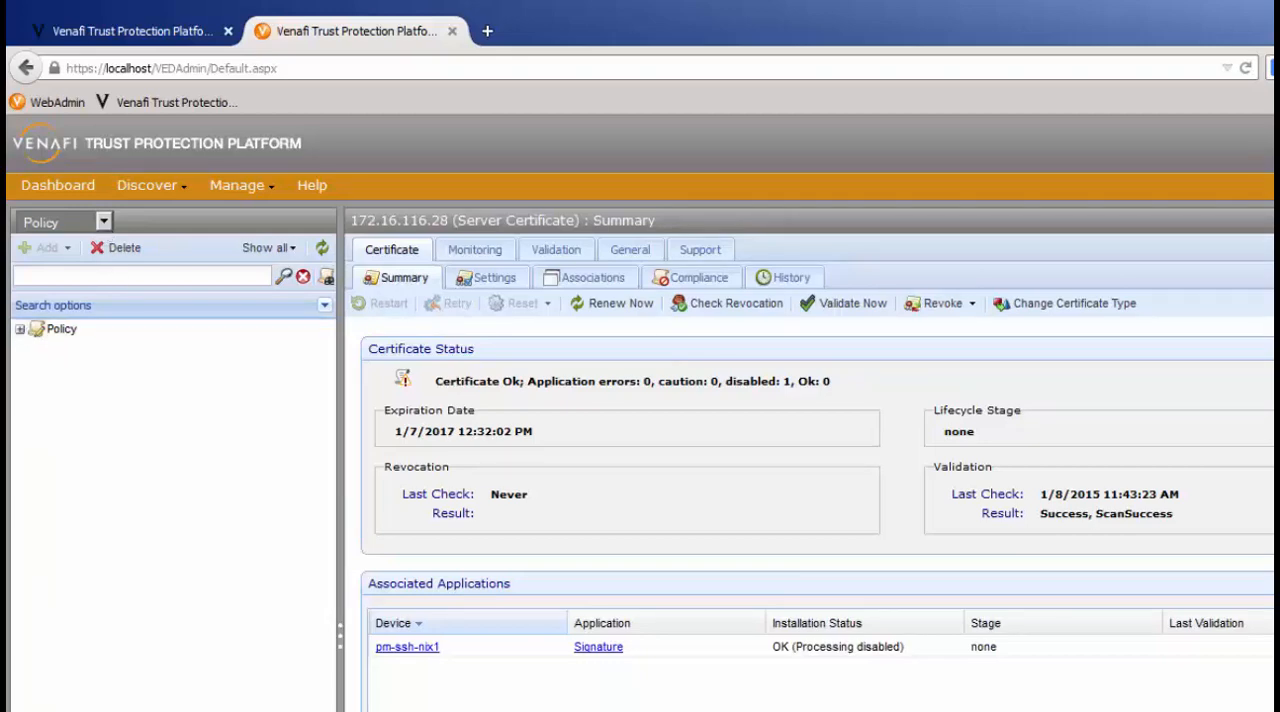
# Expand Policy through Production SSL Certificates, Linux Servers and pm-ssh-nix1 to reveal 172.16.116.28.
pyautogui.click(20, 329)
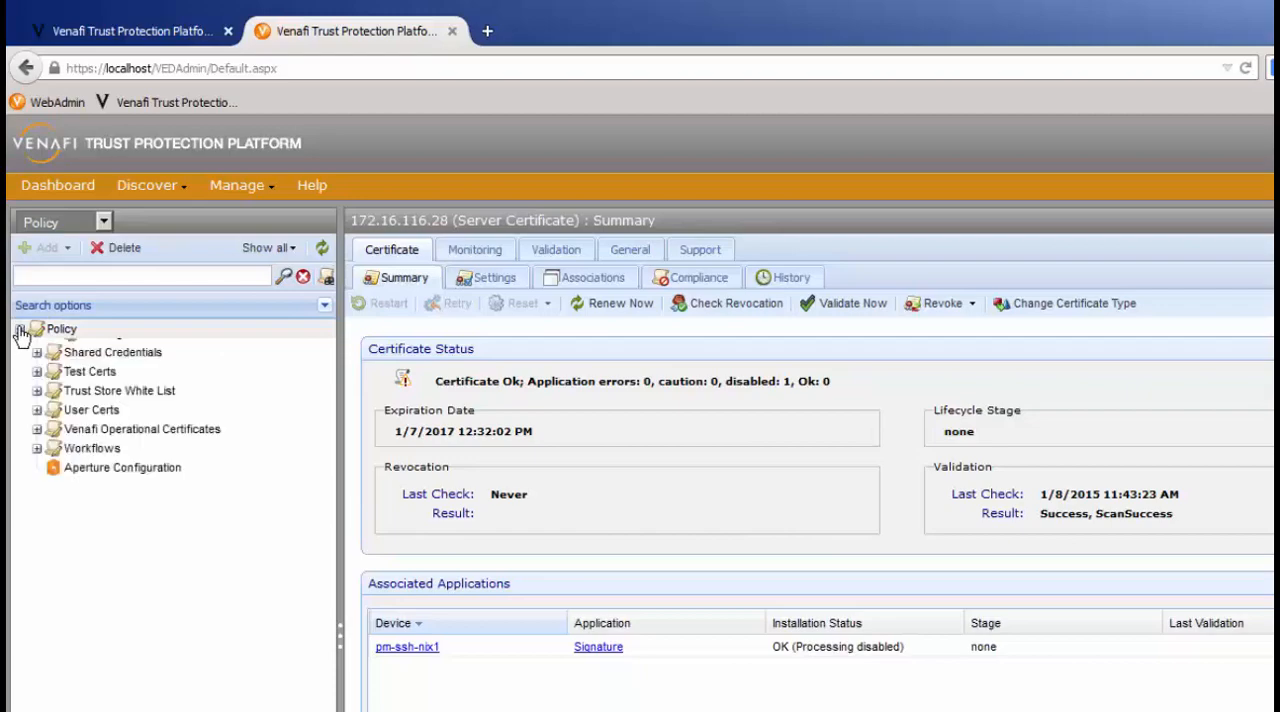
pyautogui.click(151, 501)
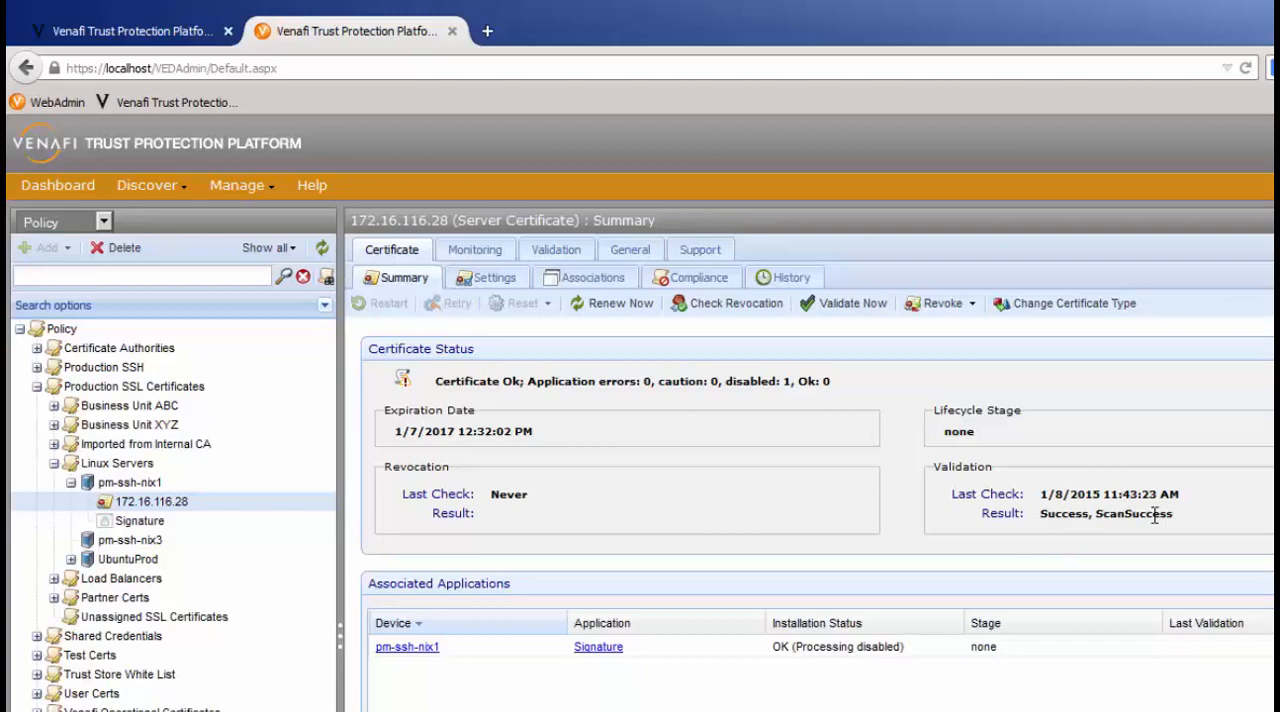
pyautogui.moveTo(1148, 553)
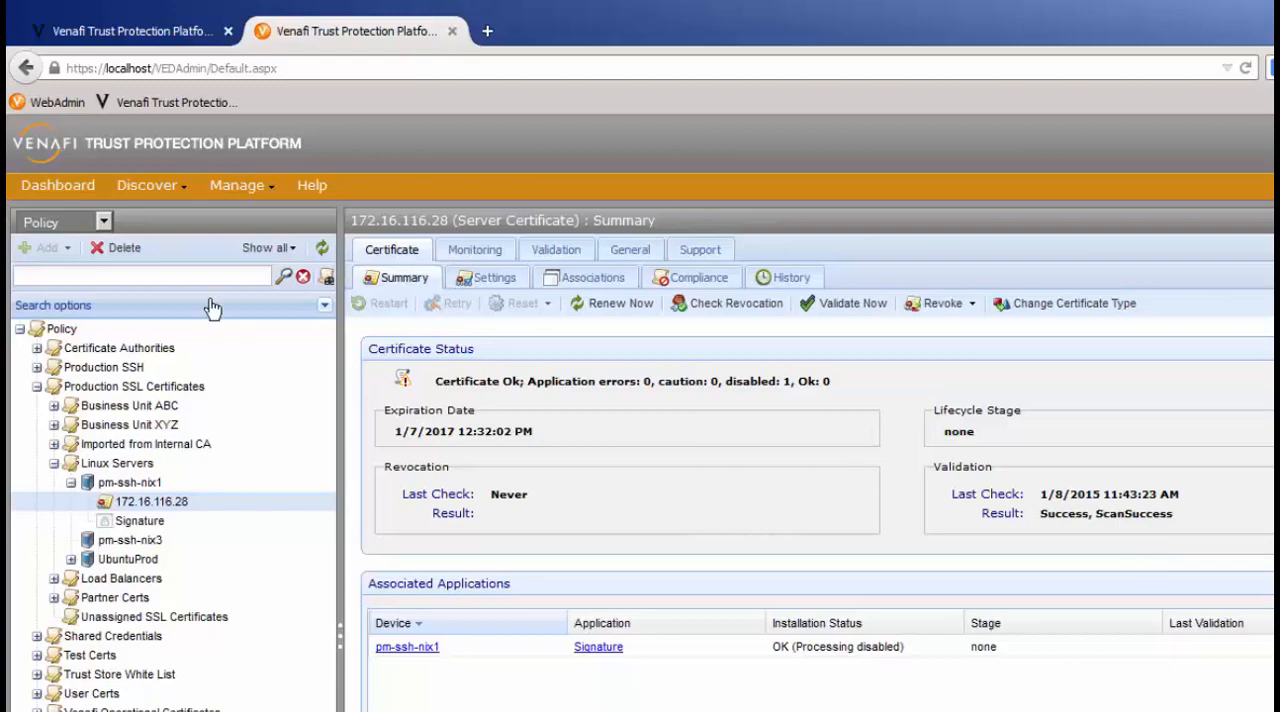
pyautogui.moveTo(203, 281)
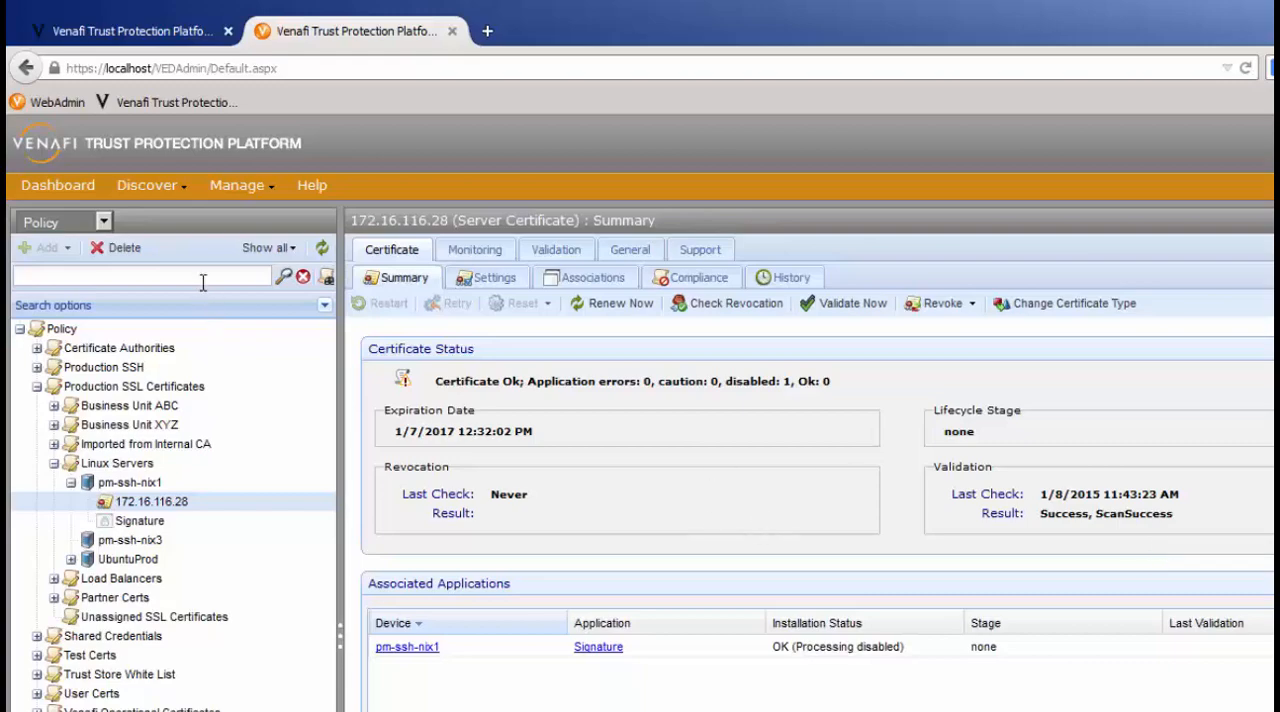
# Browse Reports and select the Certificate Inventory Report under SSL Operational Reports.
pyautogui.click(103, 221)
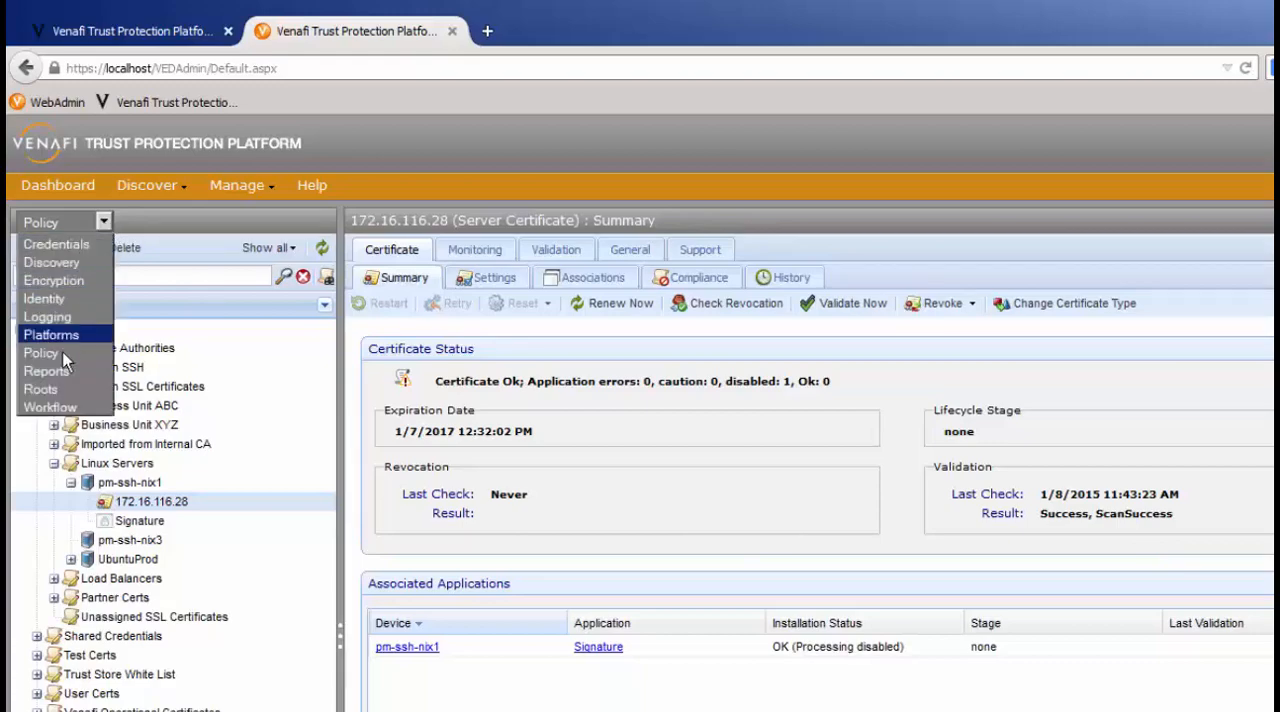
pyautogui.click(46, 371)
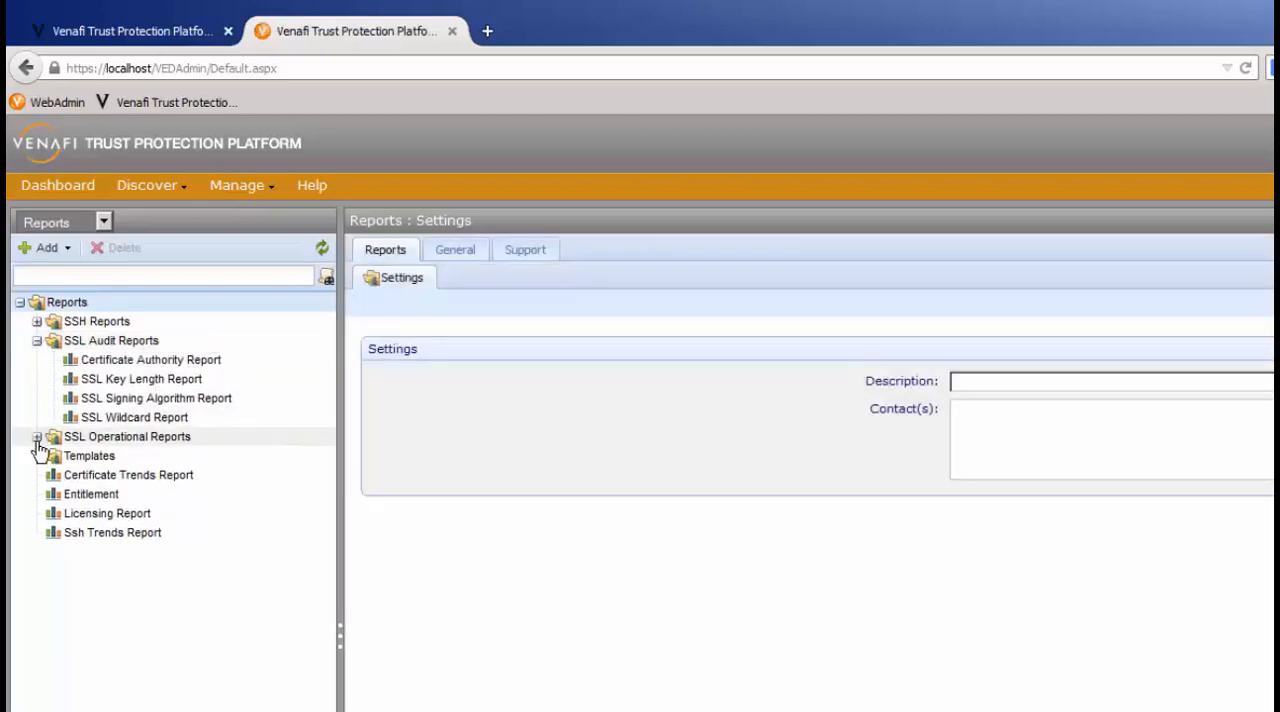
pyautogui.click(36, 442)
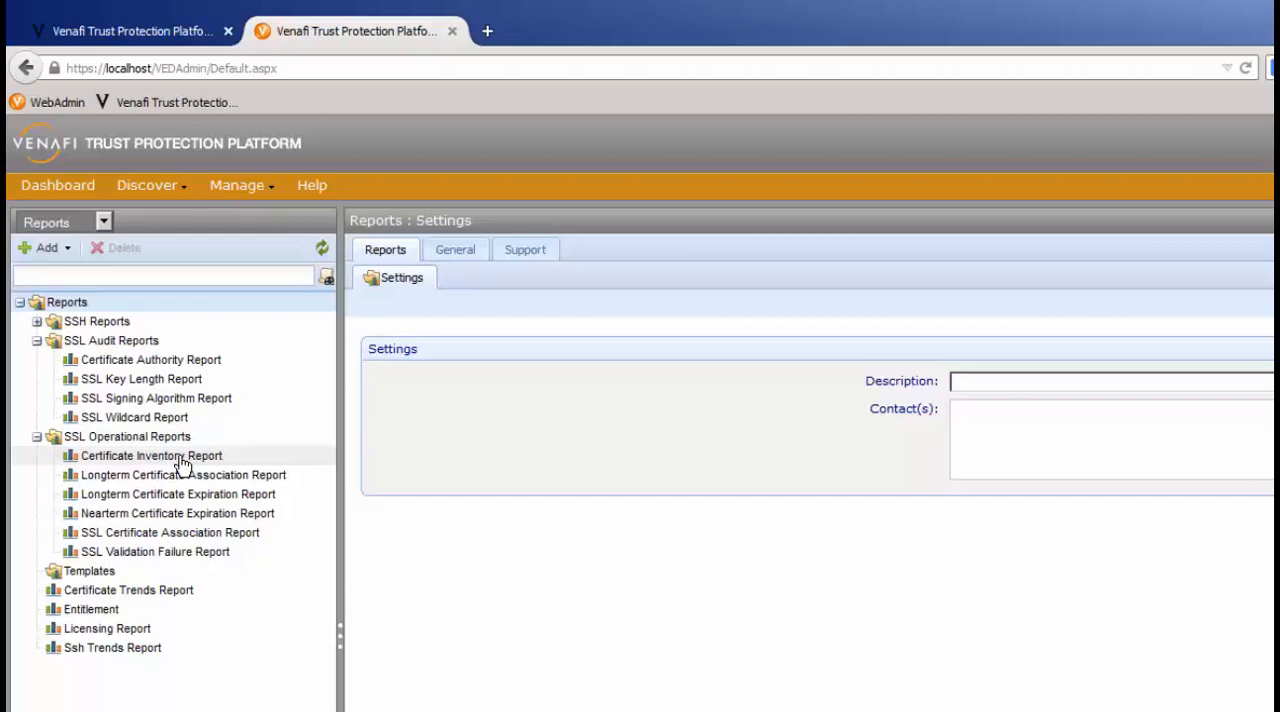
pyautogui.click(151, 455)
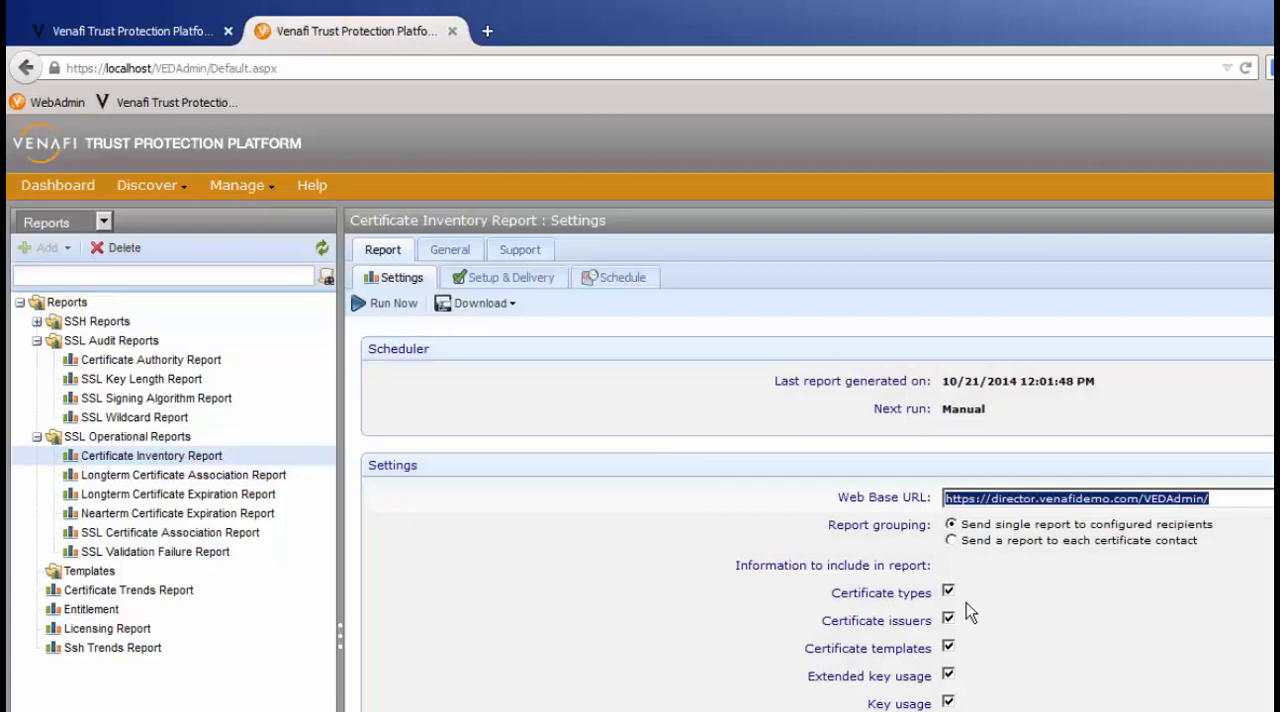
pyautogui.moveTo(968, 685)
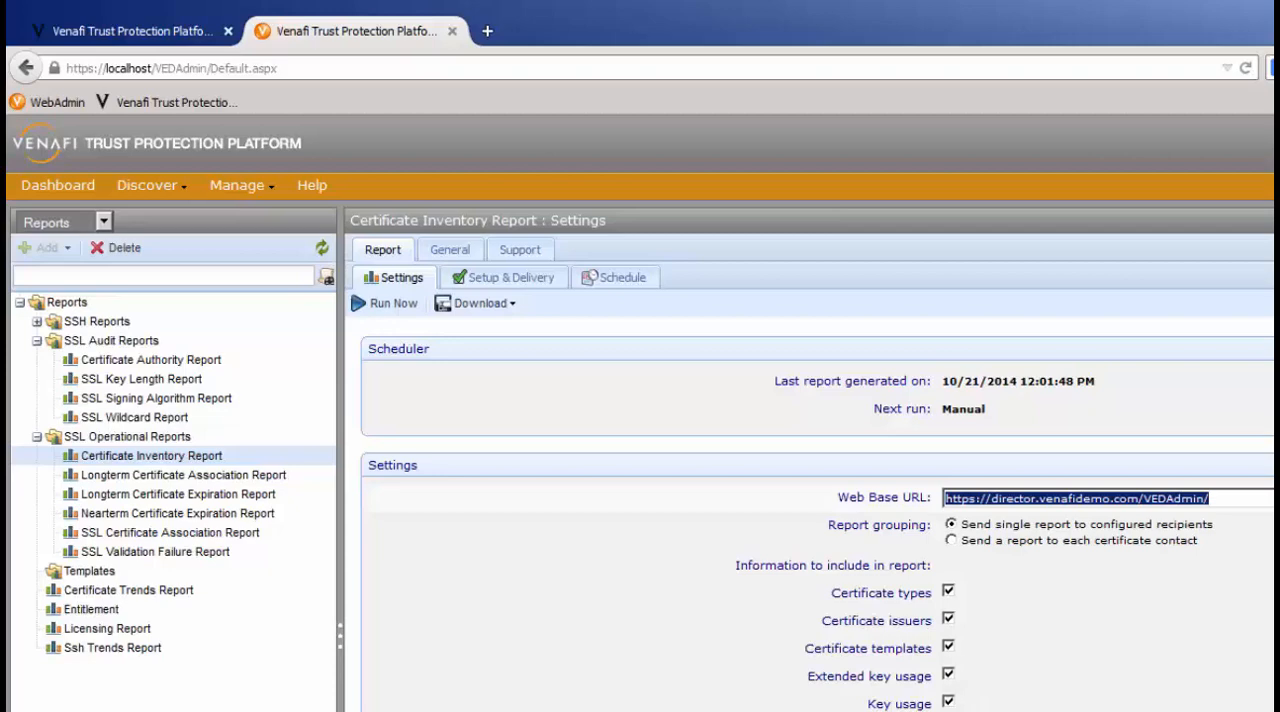
pyautogui.moveTo(888, 597)
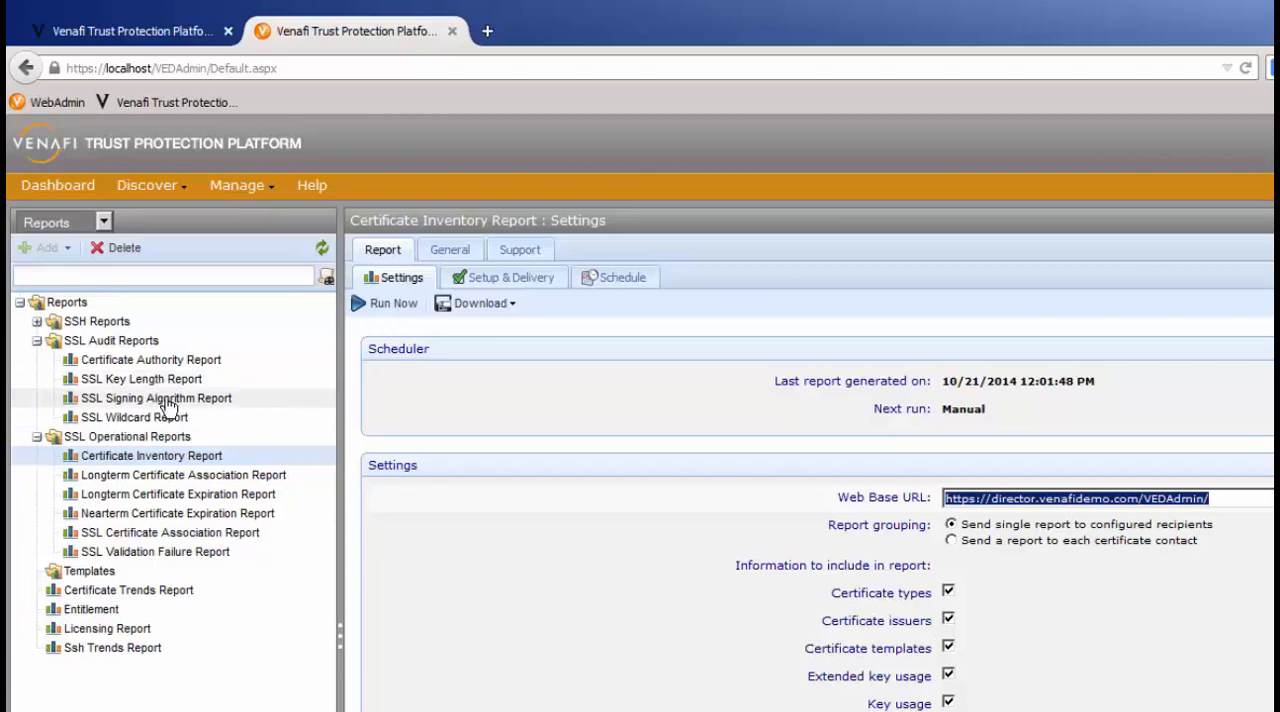
pyautogui.moveTo(163, 417)
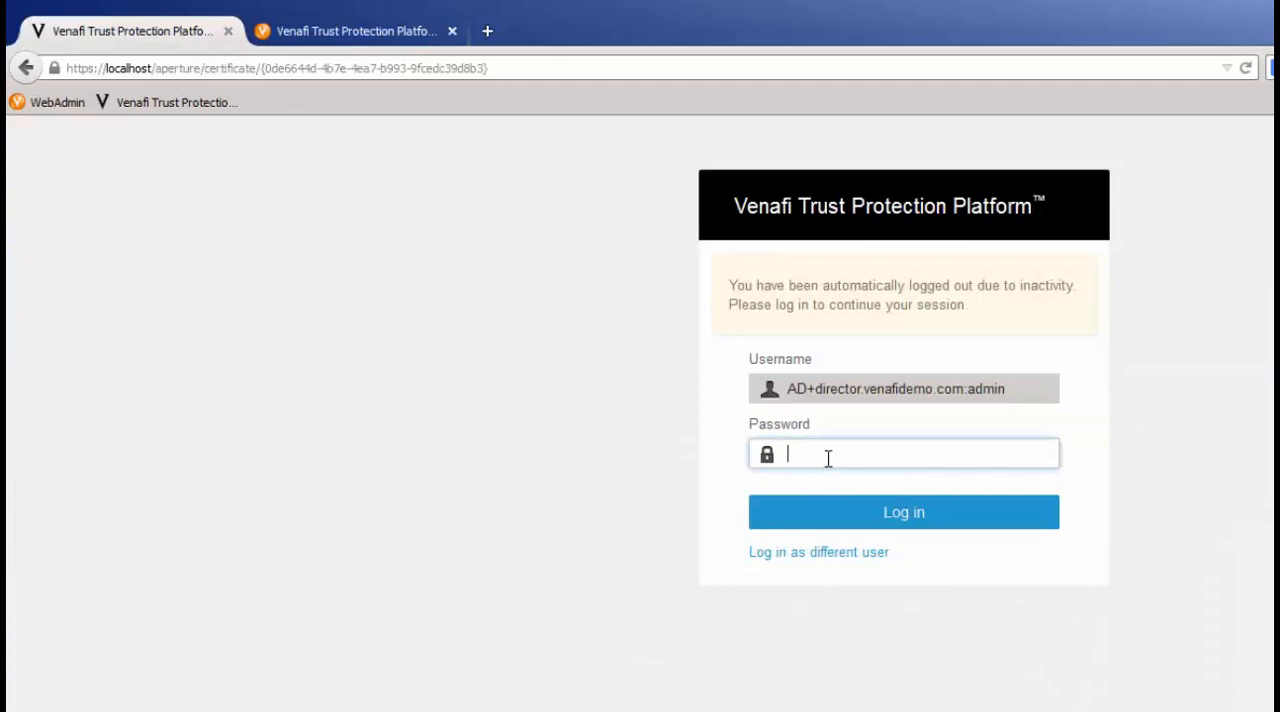
# Log in to Aperture again with the password and reach the Dashboards menu.
pyautogui.write('•••••')
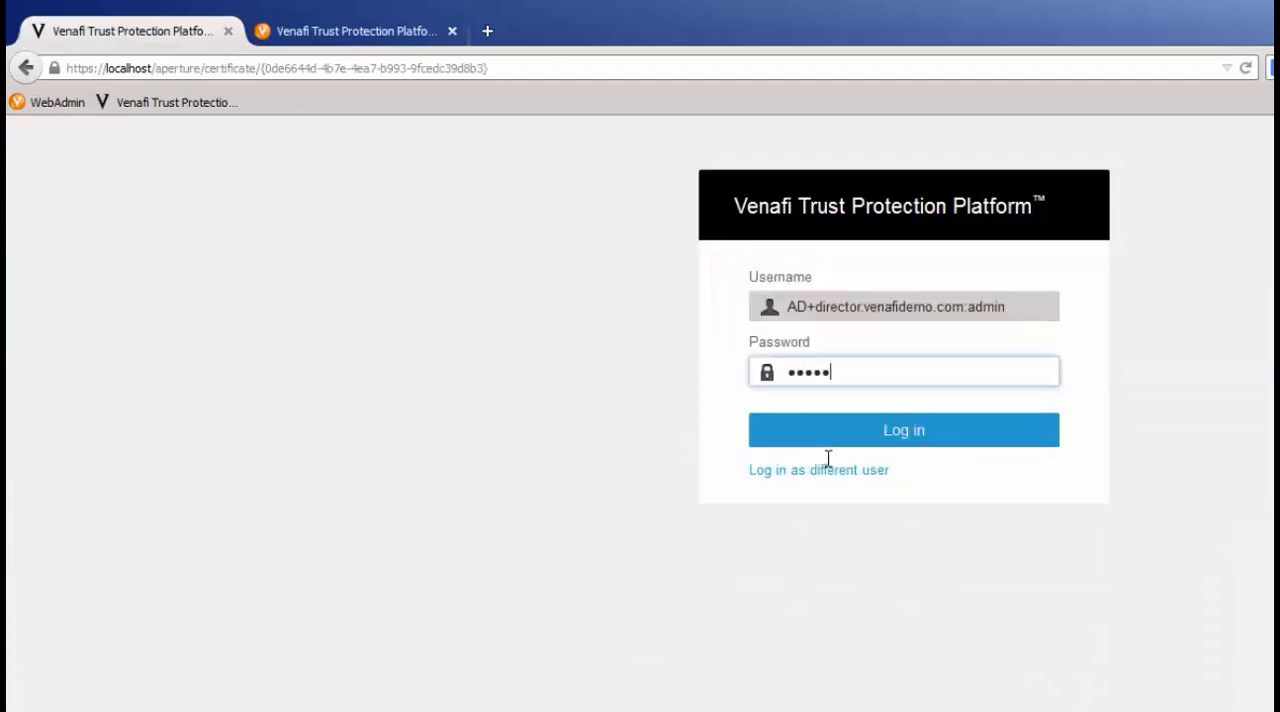
pyautogui.click(903, 430)
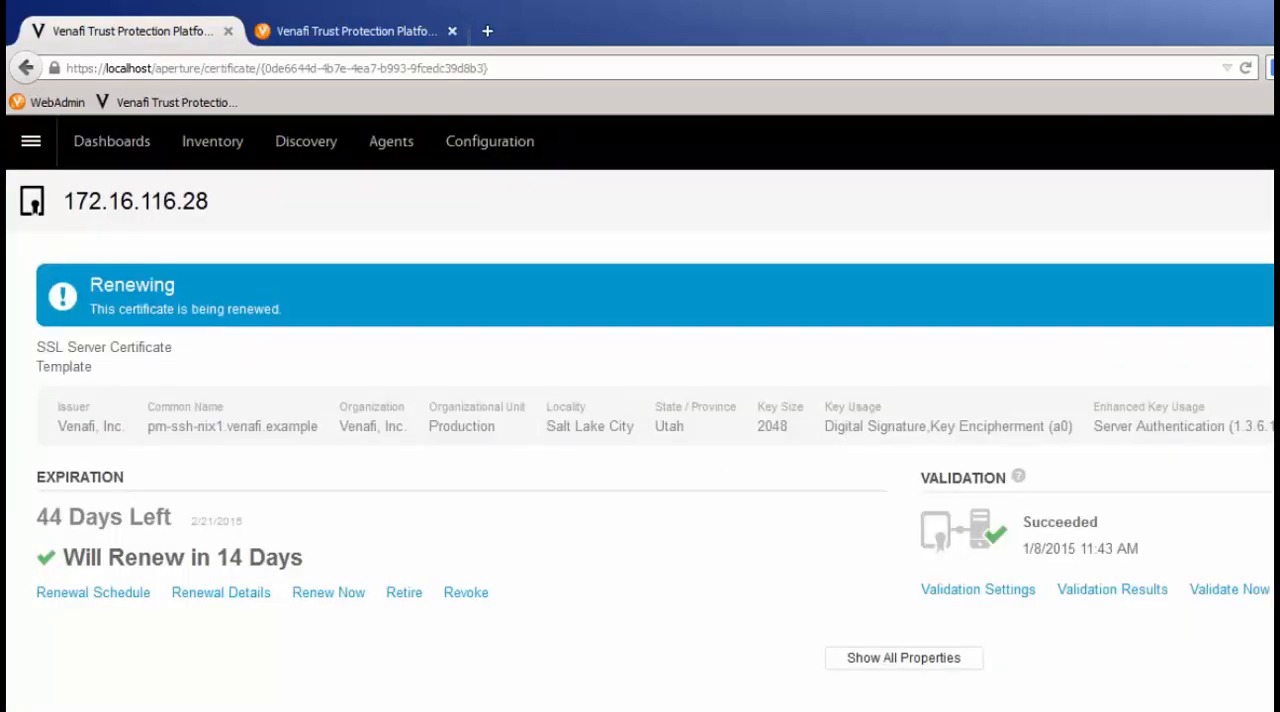
pyautogui.click(111, 141)
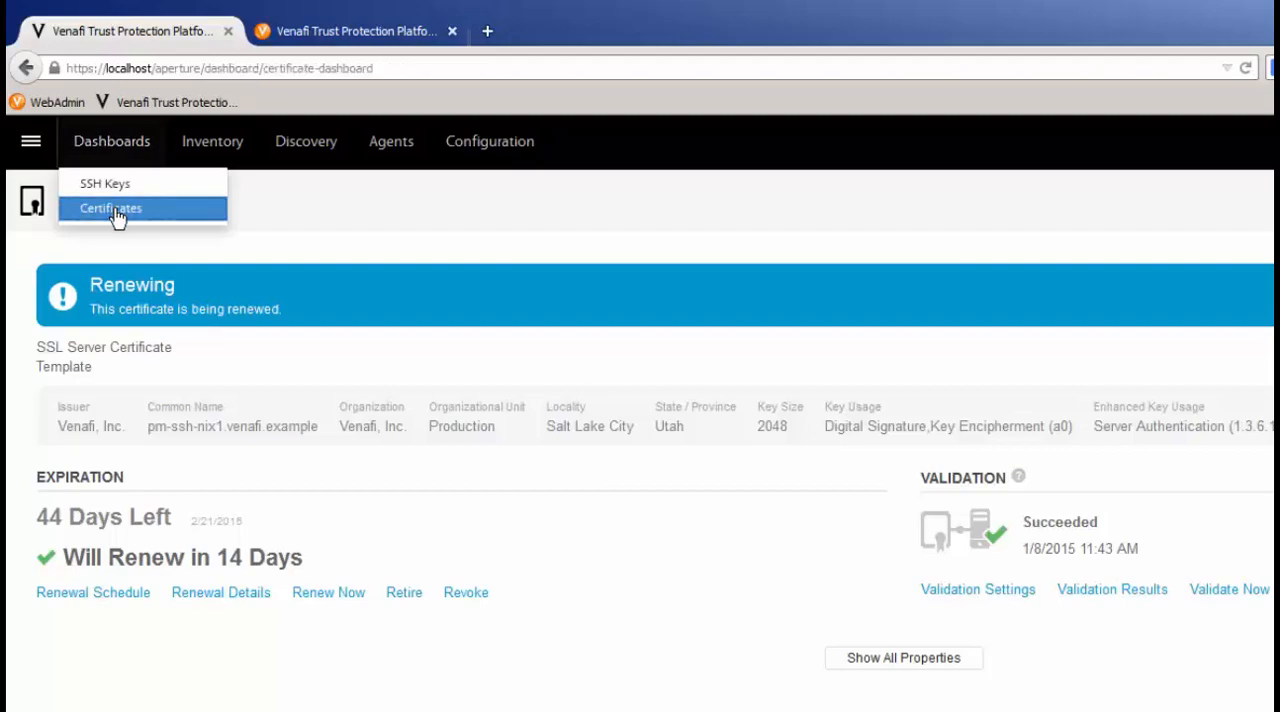
# Show the Certificates dashboard with its Critical Alerts and Protection Level charts.
pyautogui.click(111, 208)
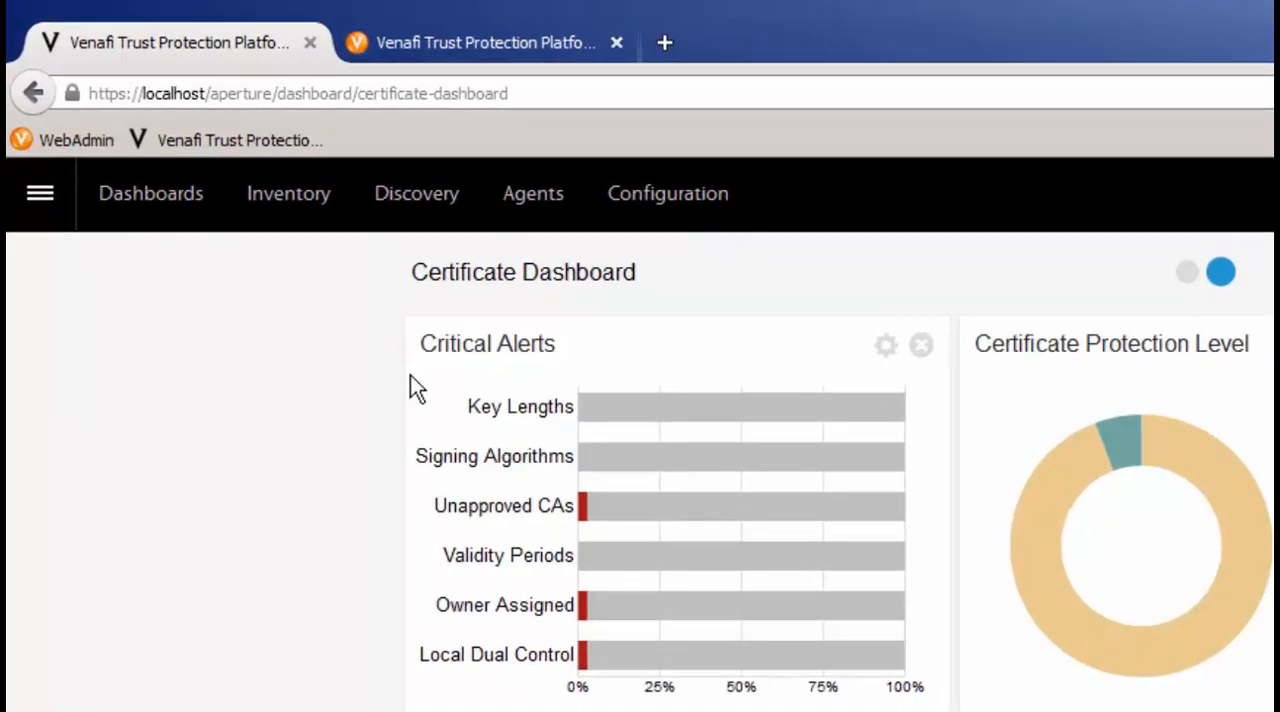
pyautogui.moveTo(585, 510)
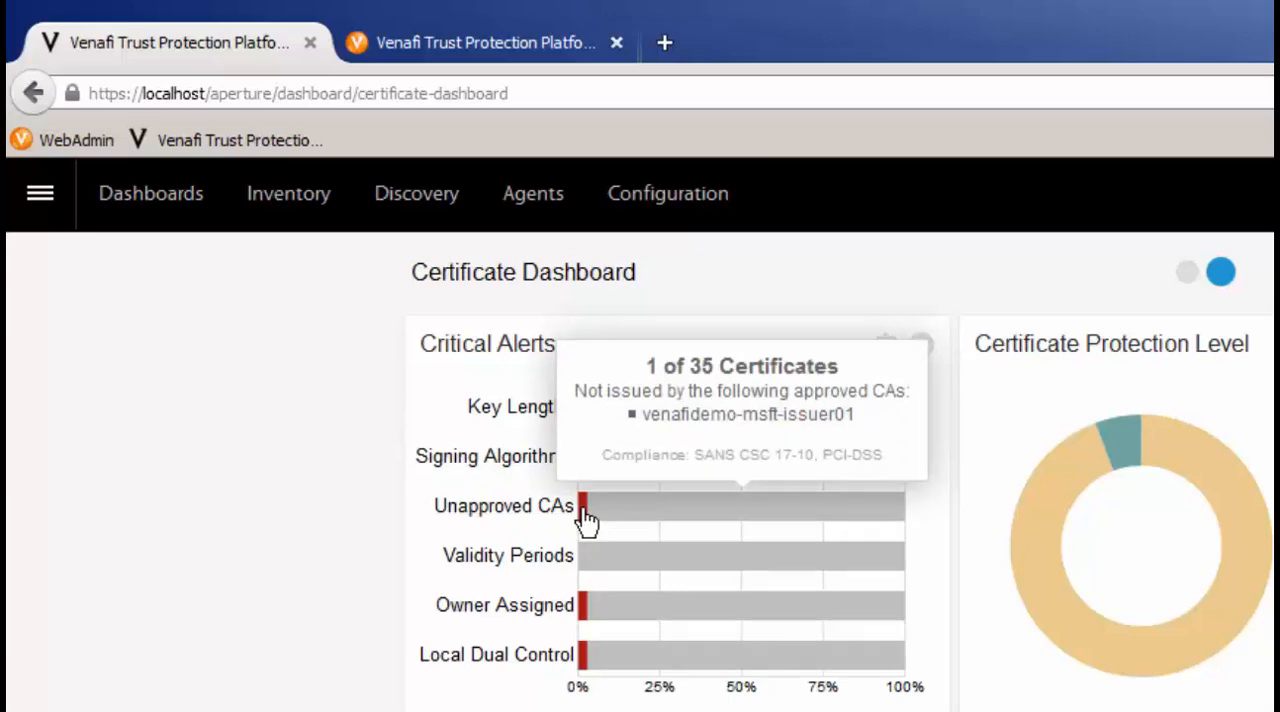
pyautogui.moveTo(590, 610)
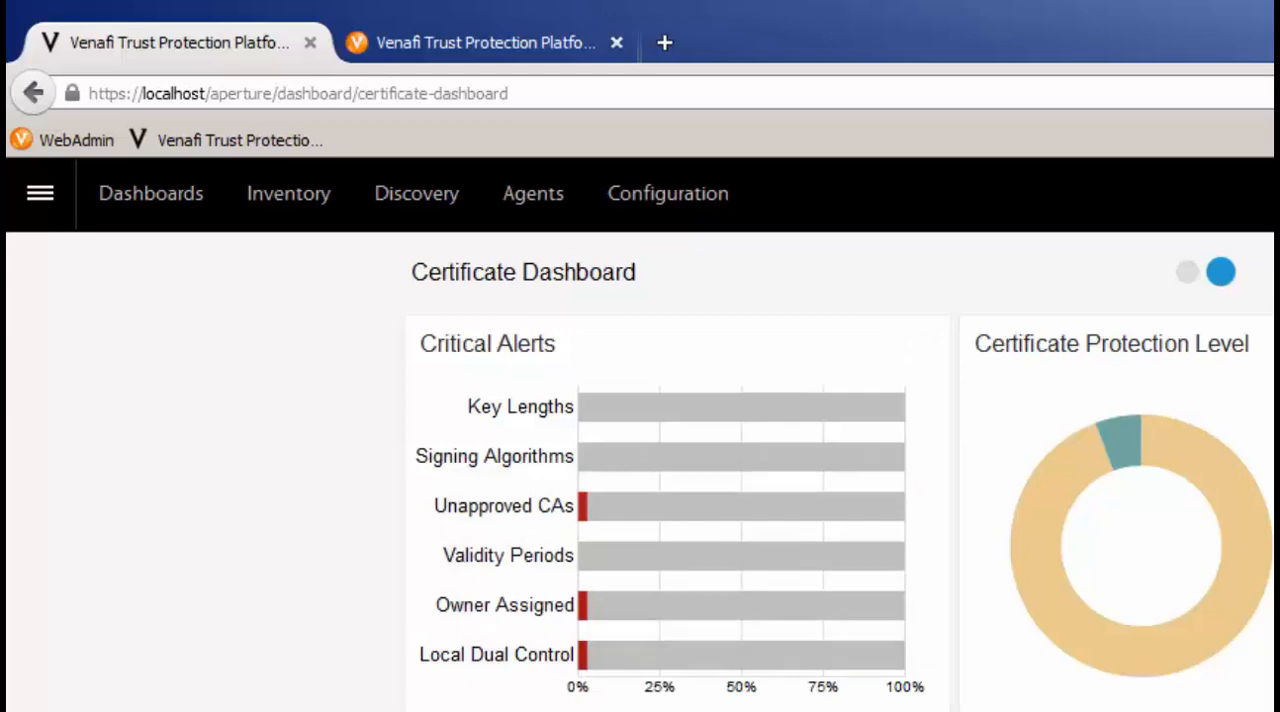
pyautogui.moveTo(585, 655)
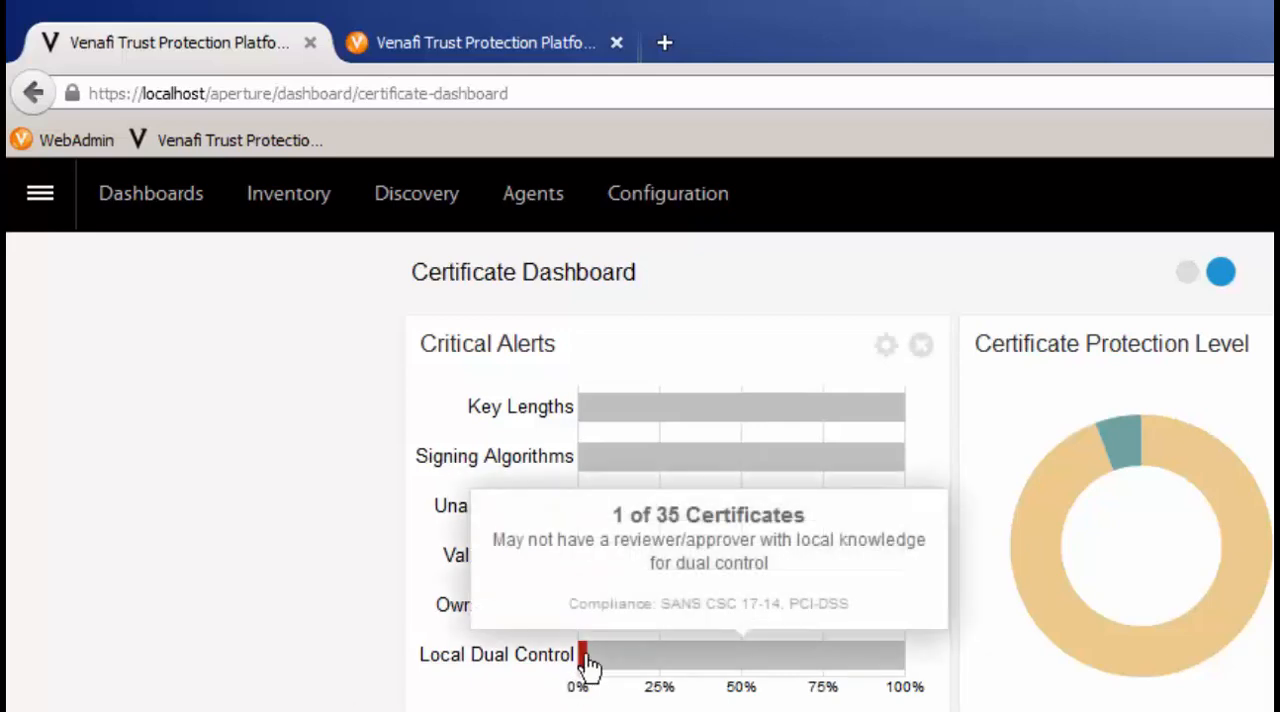